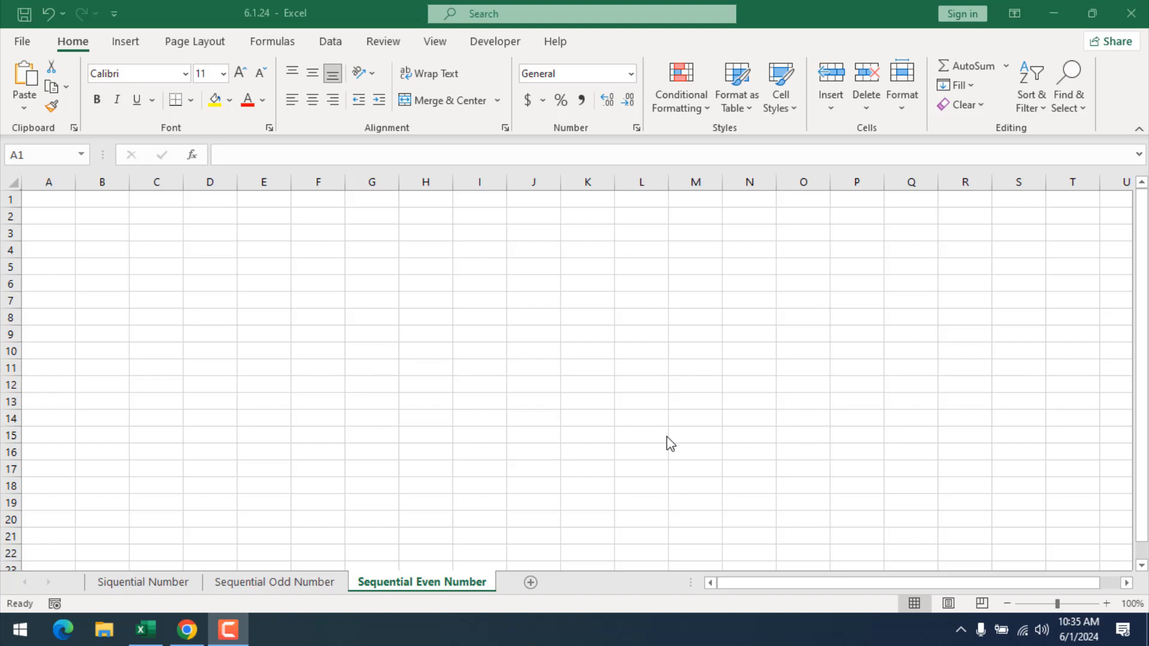
mouse_move(72, 229)
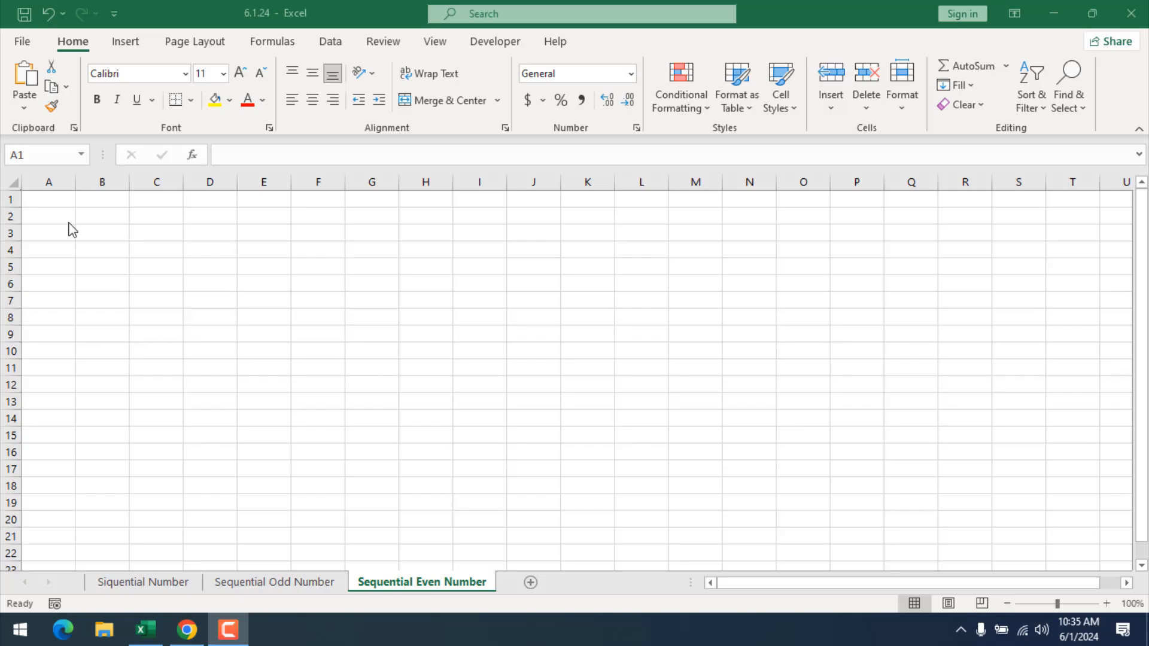
mouse_move(73, 221)
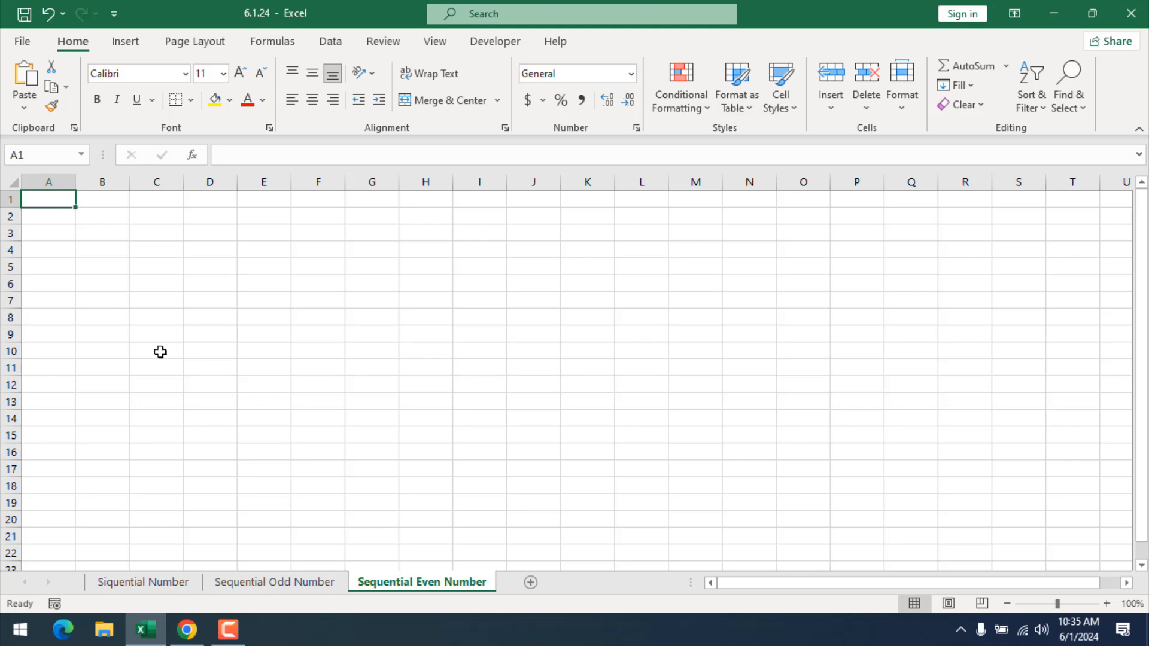
mouse_move(136, 324)
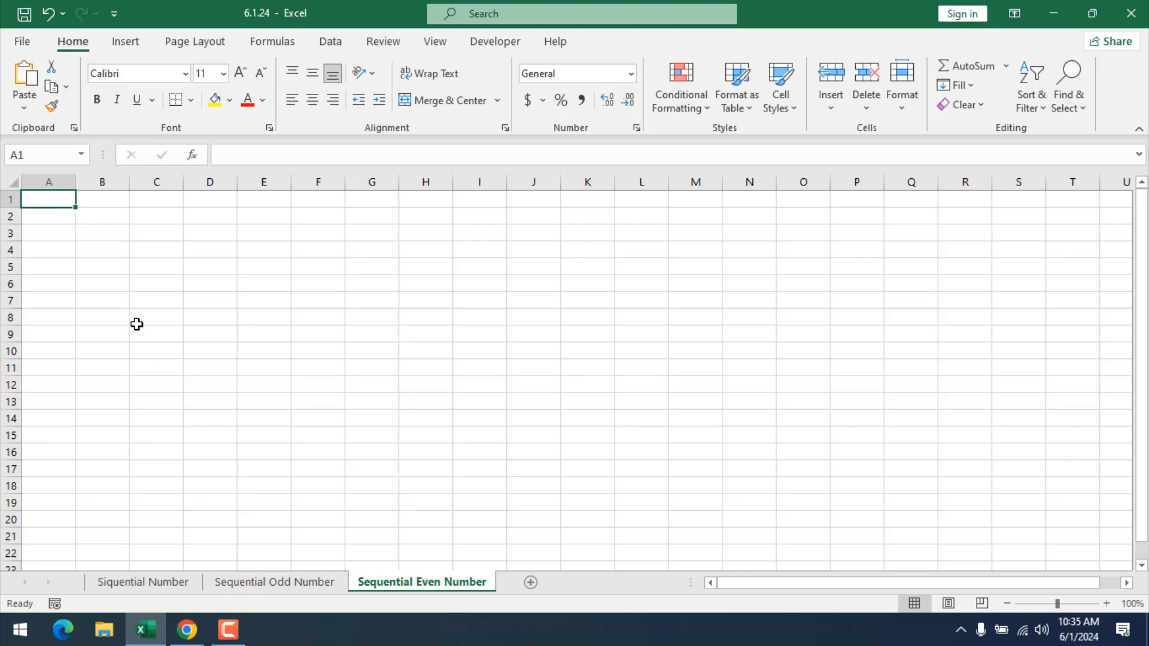
mouse_move(71, 427)
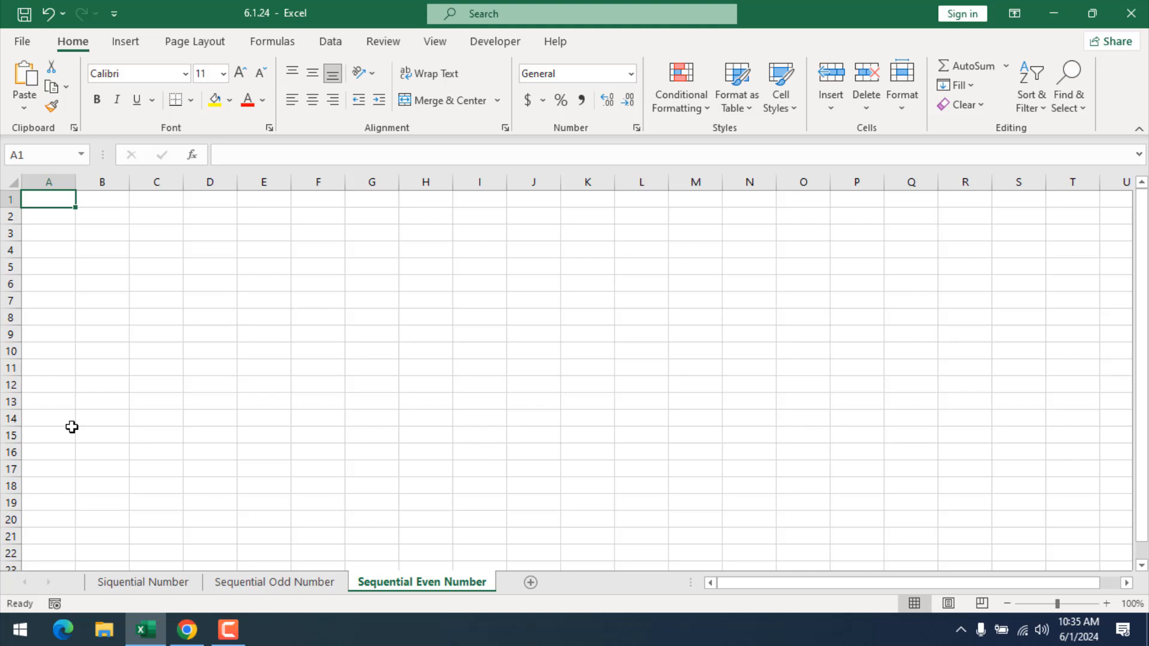
Enter =SEQUENCE(25,,2,2) in A1 so column A spills even numbers 2 through 50.
text(=se)
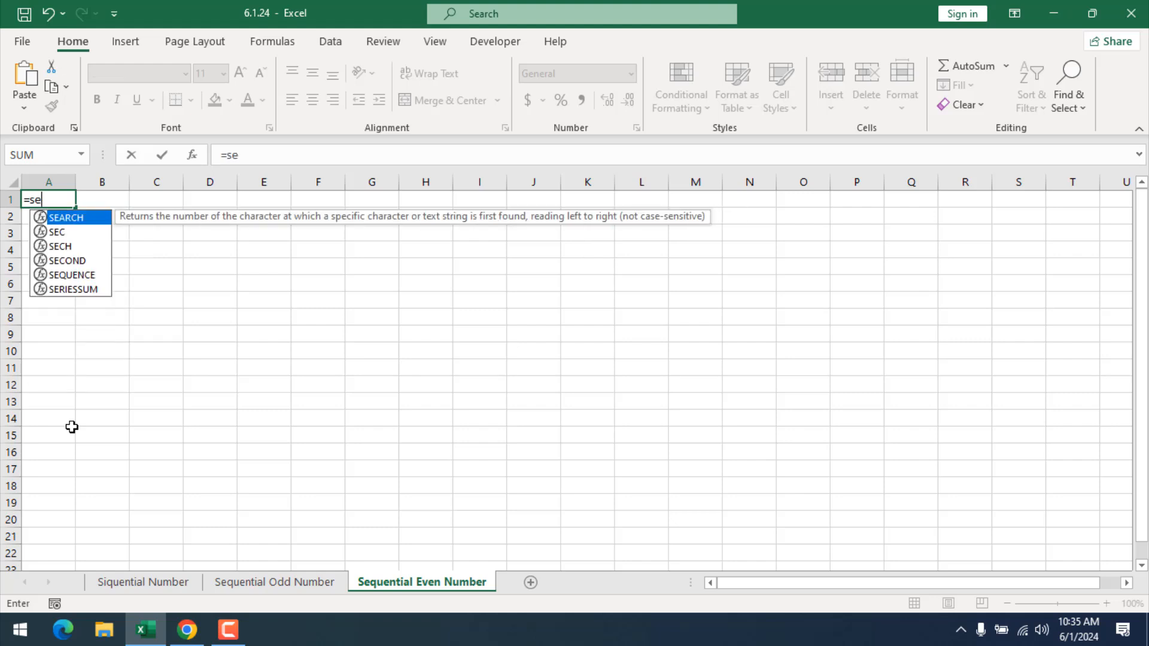
text(qu)
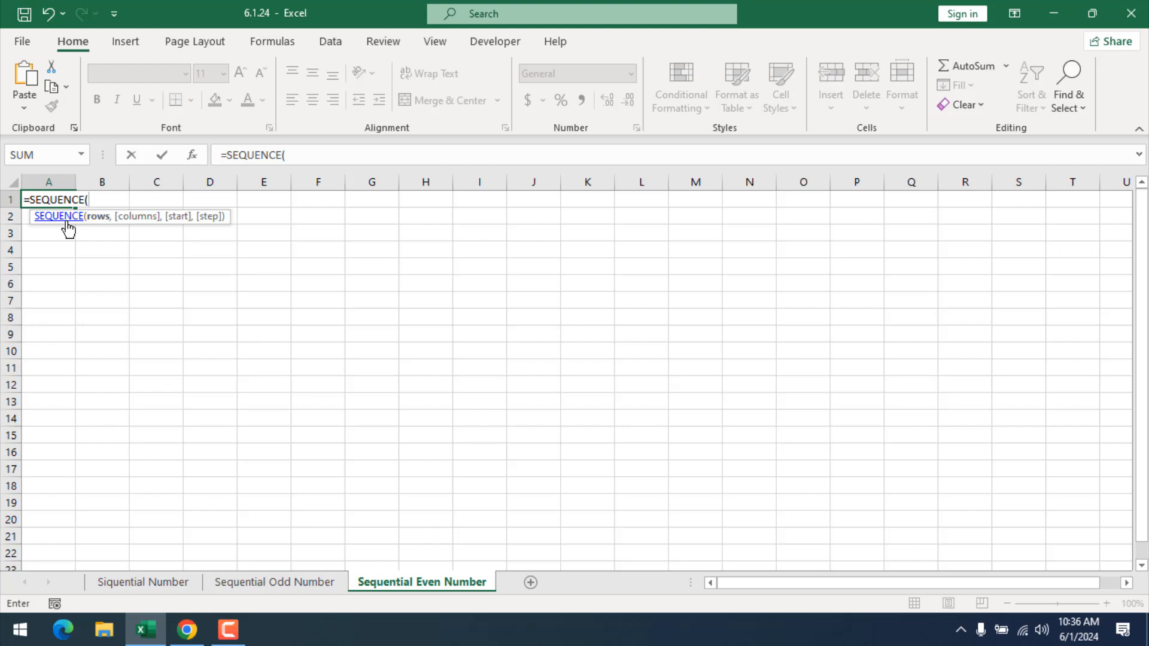
text(25)
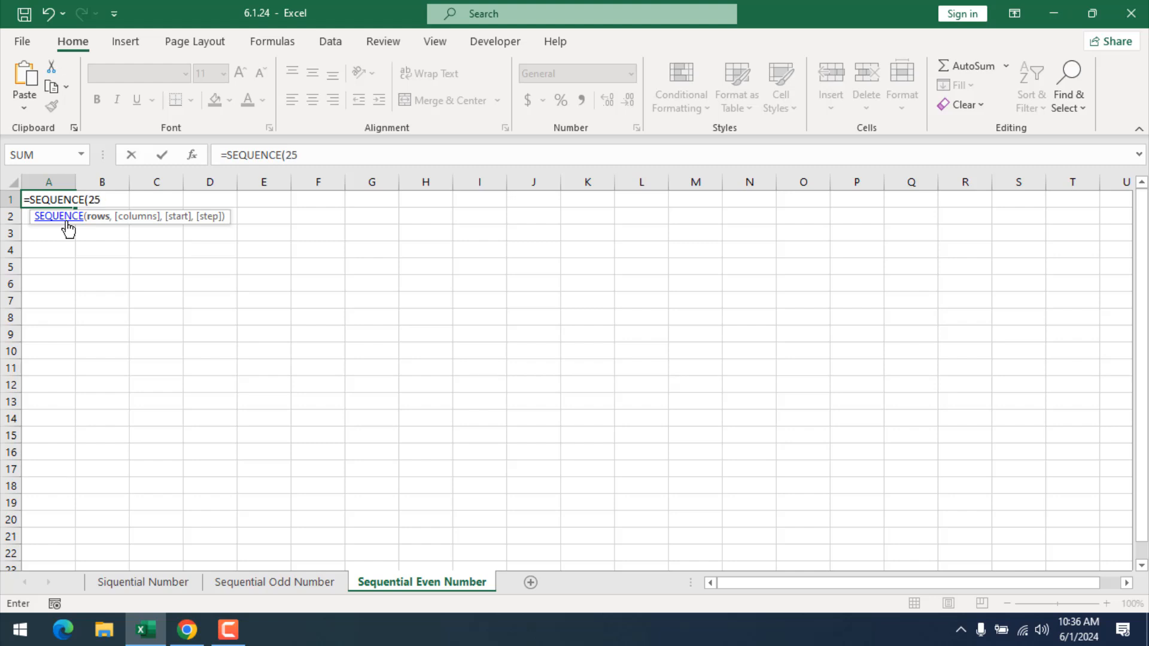
text(,)
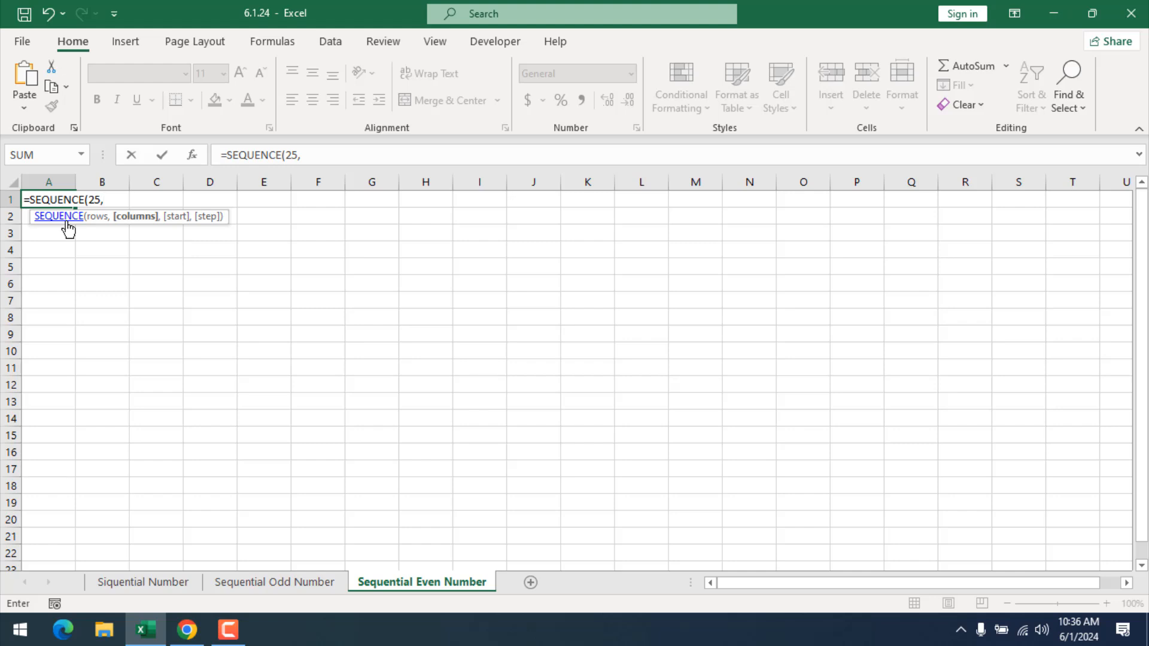
text(,)
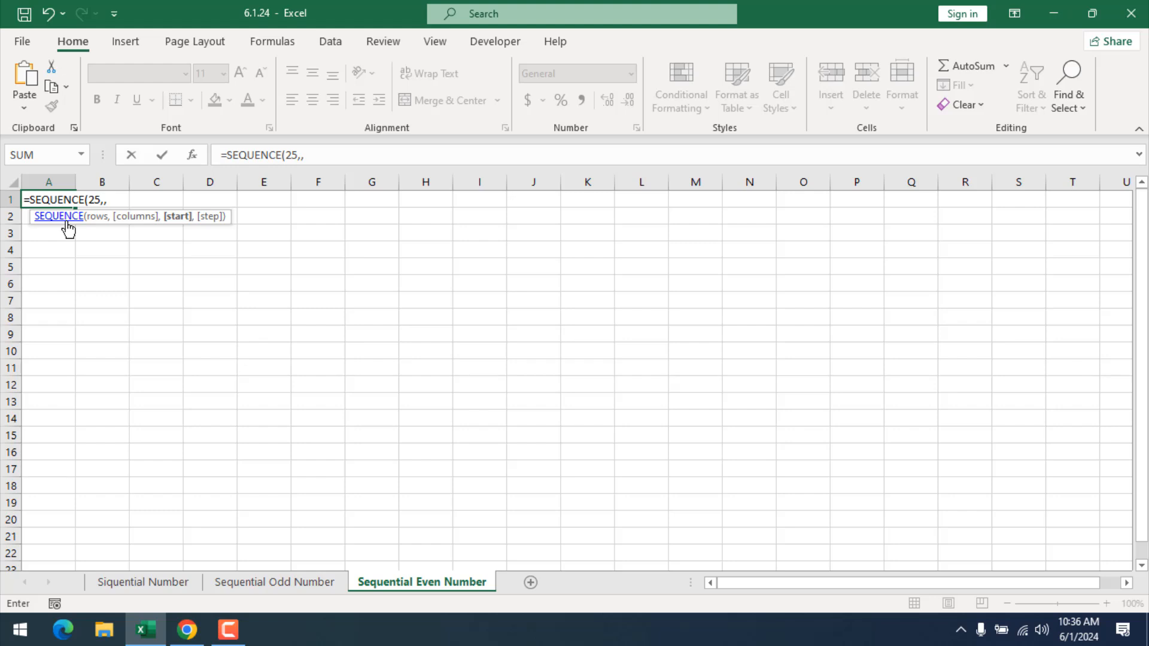
text(2)
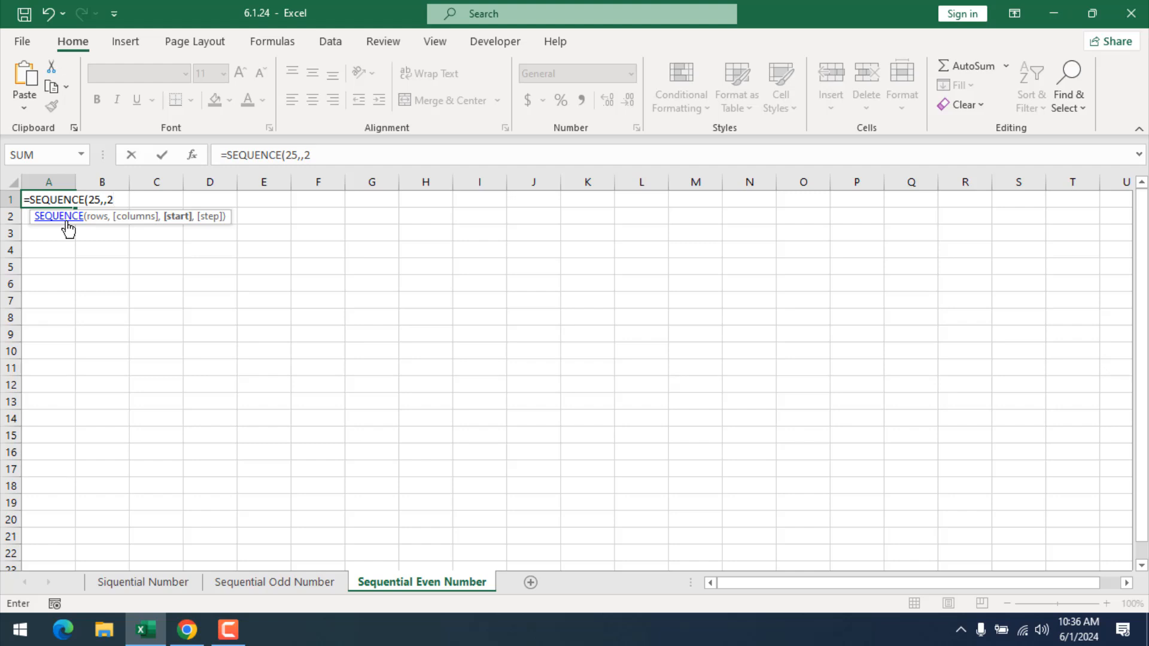
text(,)
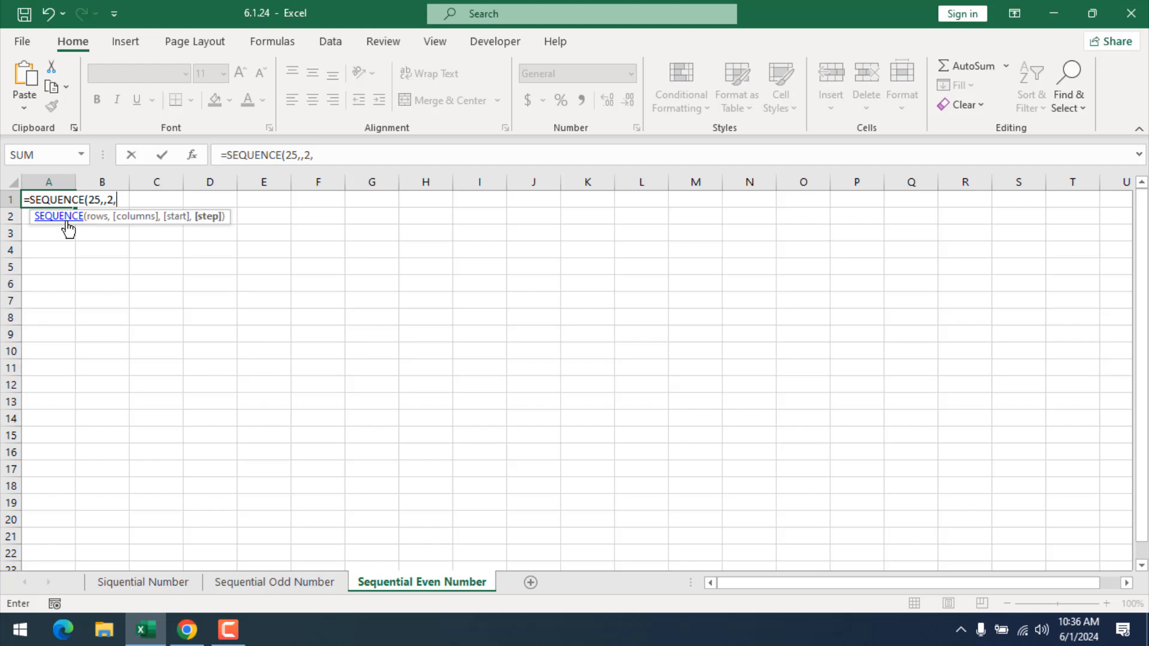
text(2)
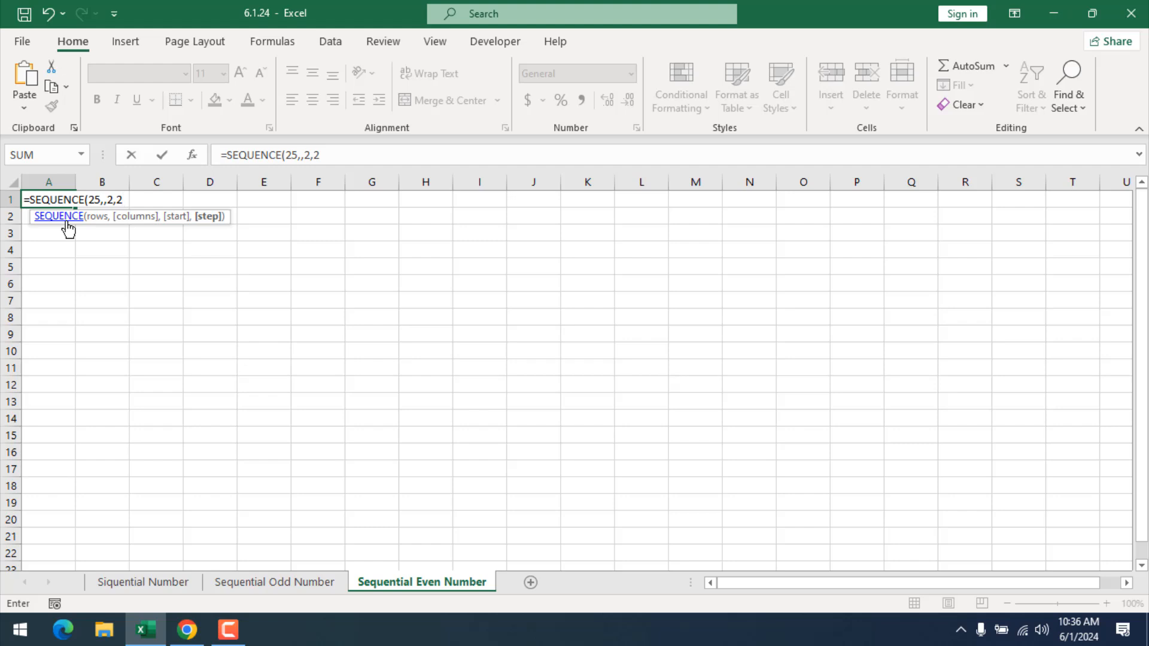
text())
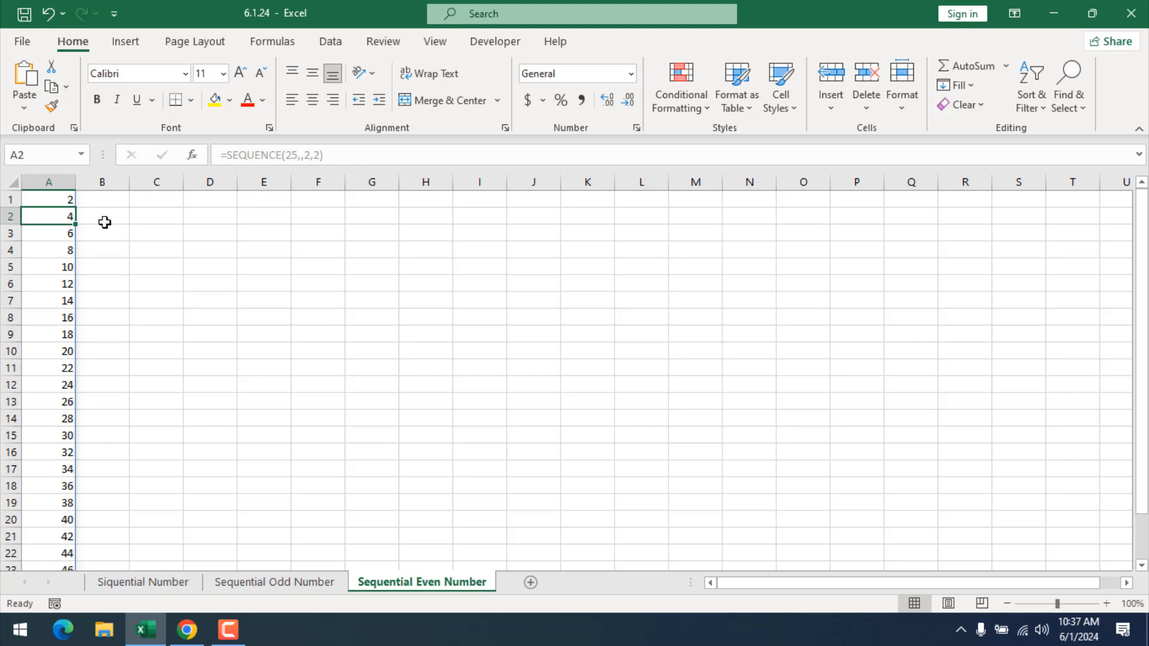
Select the 25 even numbers in column A, summing to 650.
scroll(down, 3)
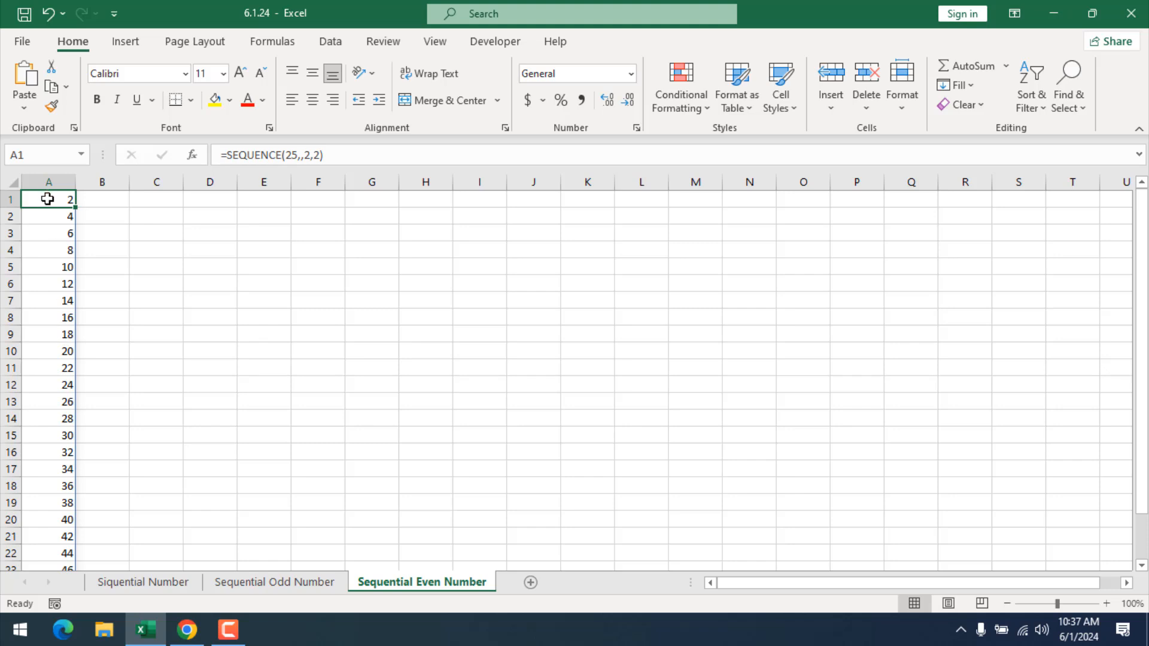
click(47, 182)
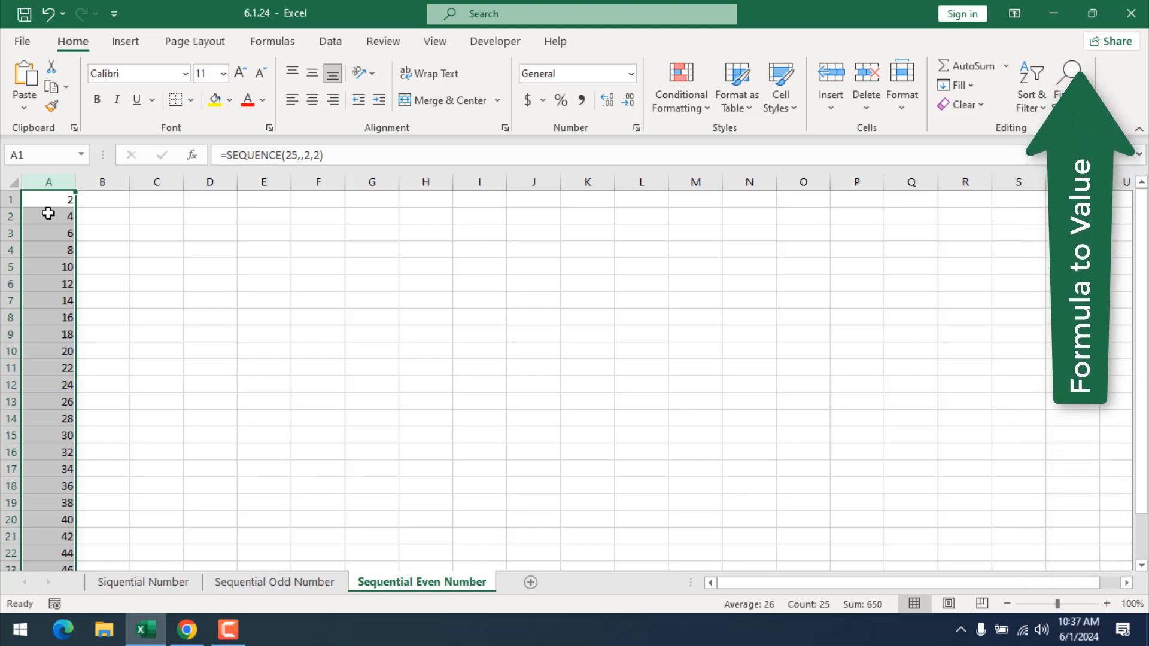
Paste column A back onto itself as plain values, replacing the SEQUENCE formula.
right_click(48, 213)
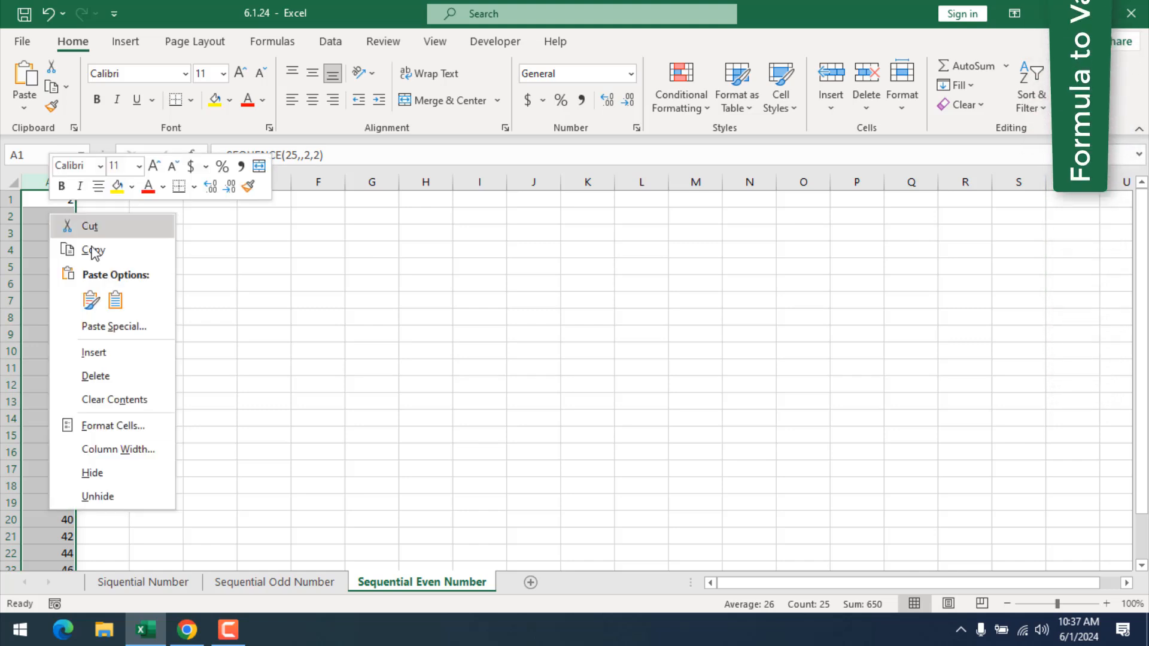
click(93, 250)
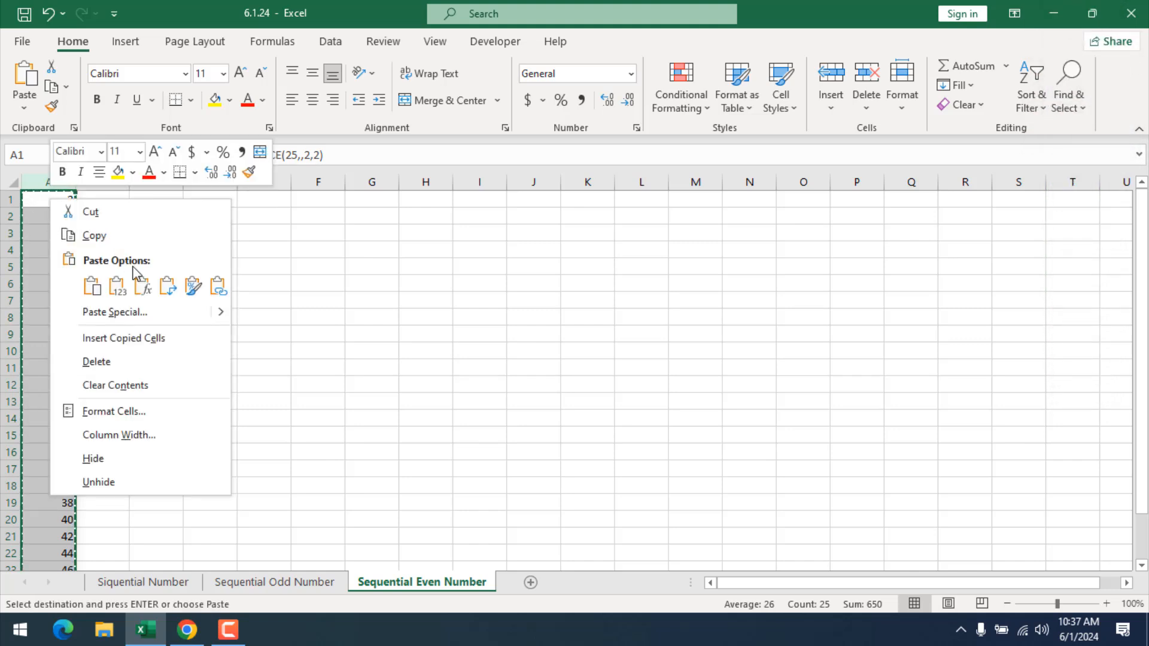
click(92, 286)
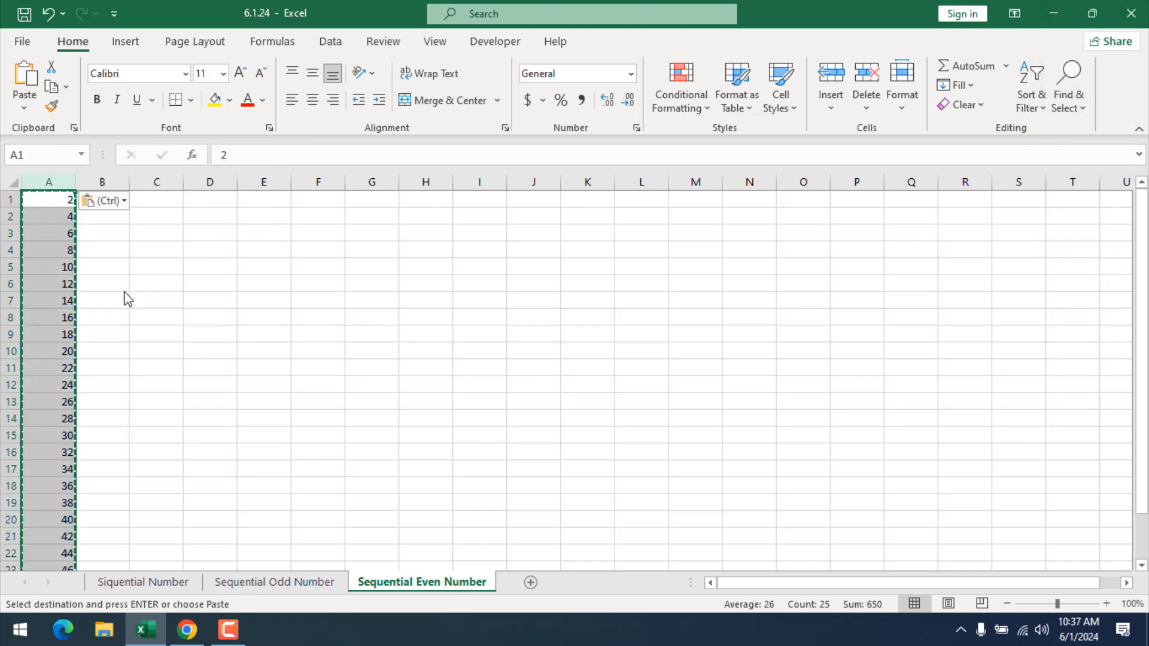
click(263, 234)
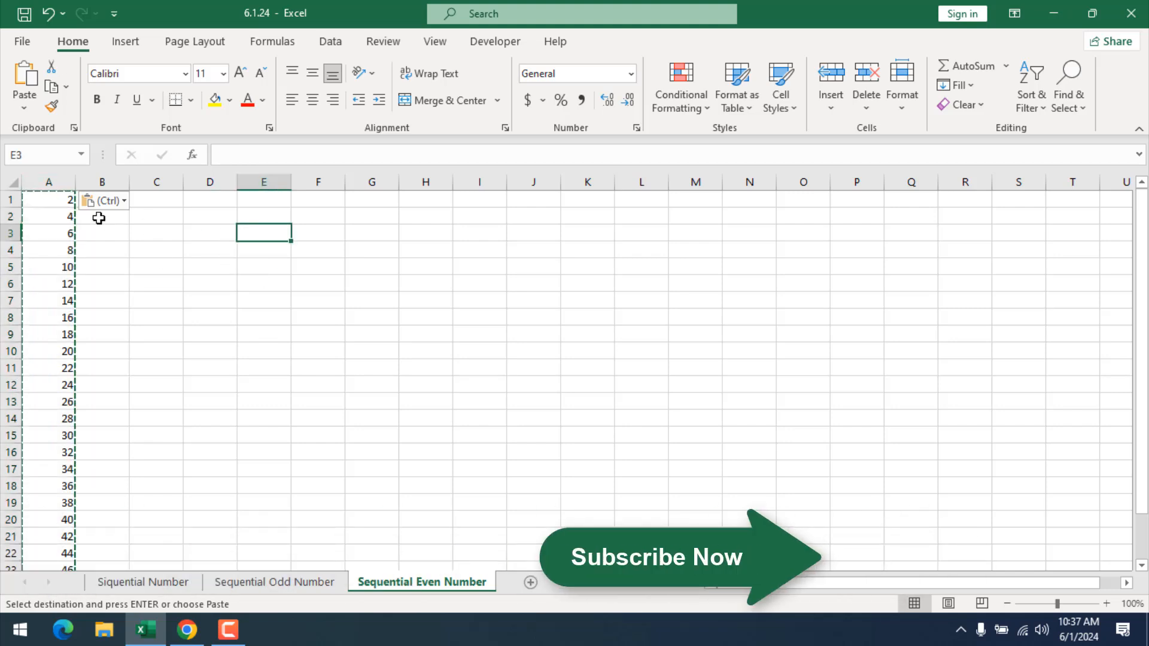
scroll(down, 3)
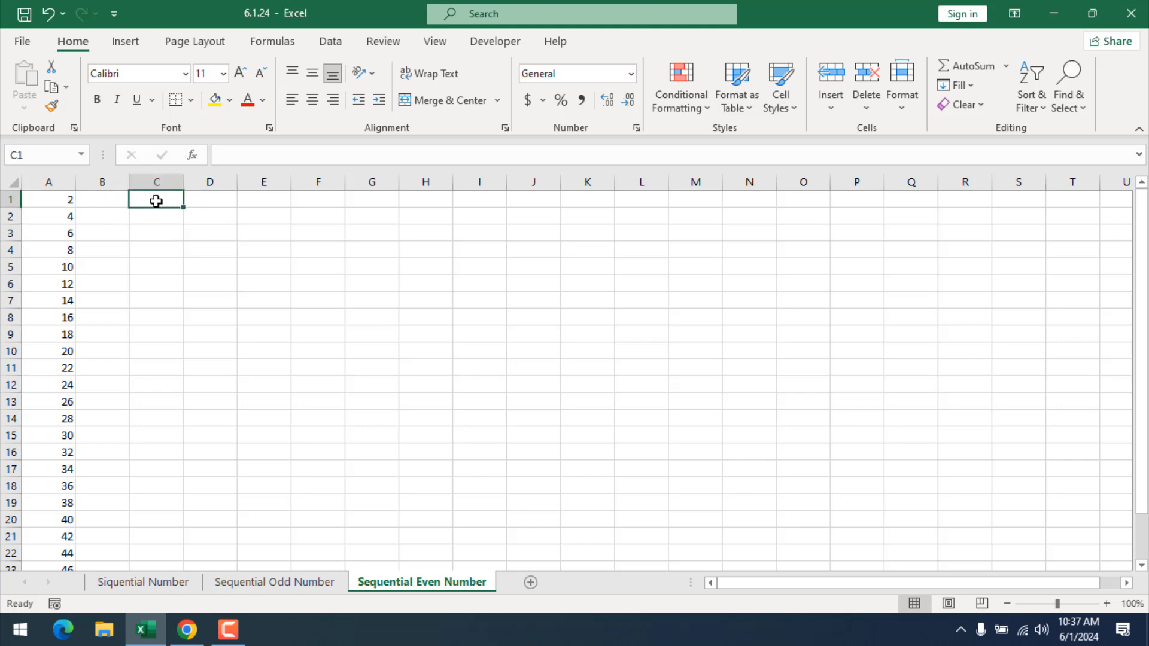
Enter the starting value 2 in cell C1 and keep it selected.
text(2)
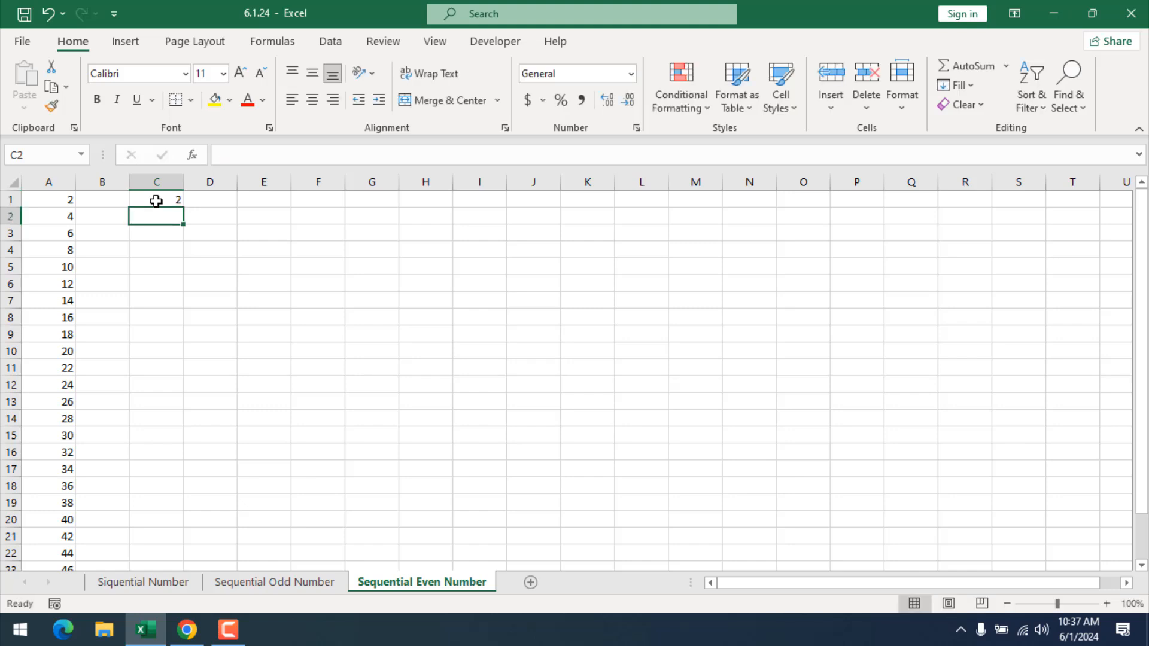
click(155, 200)
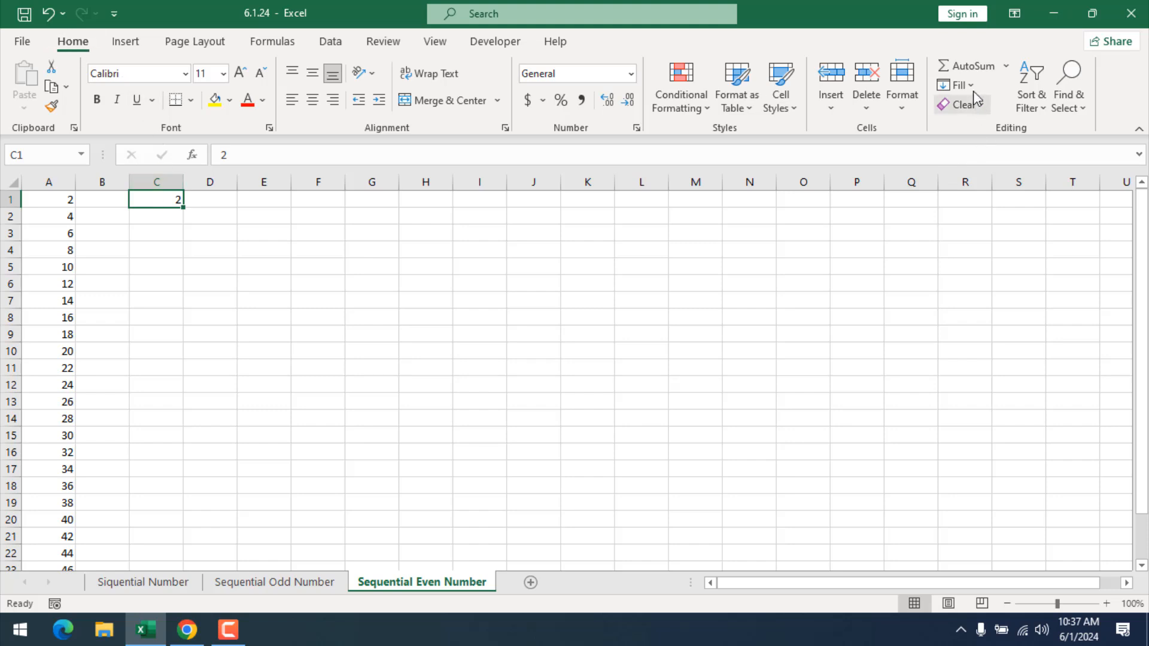
Bring up the Fill Series settings from the Home Editing group for C1.
click(960, 85)
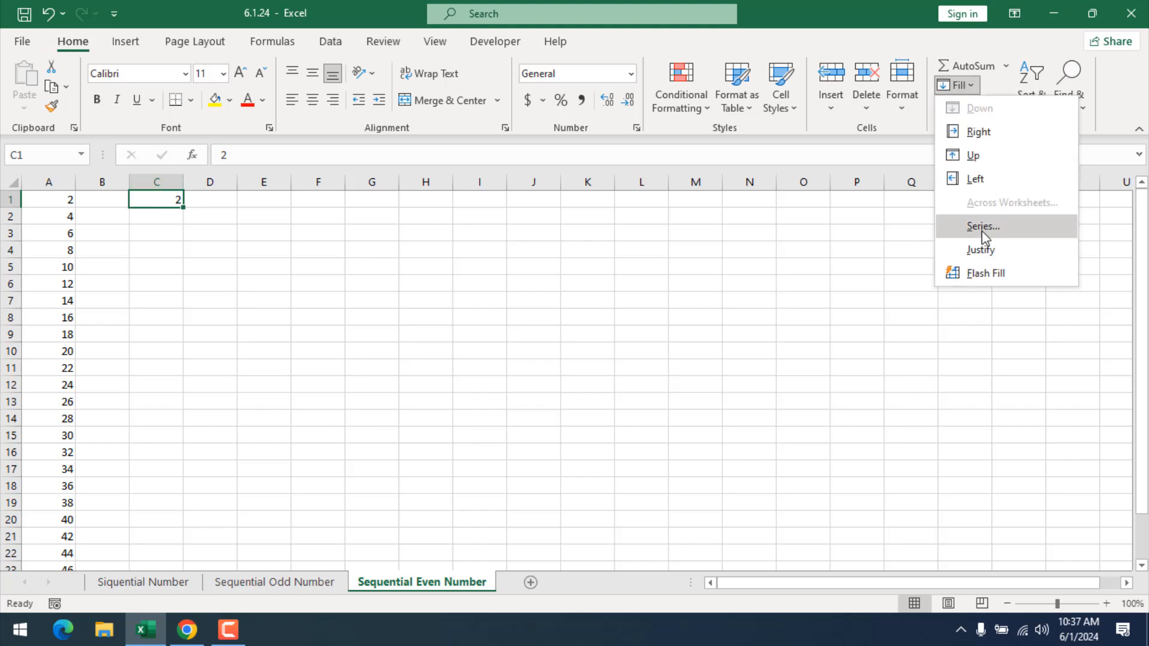
click(982, 226)
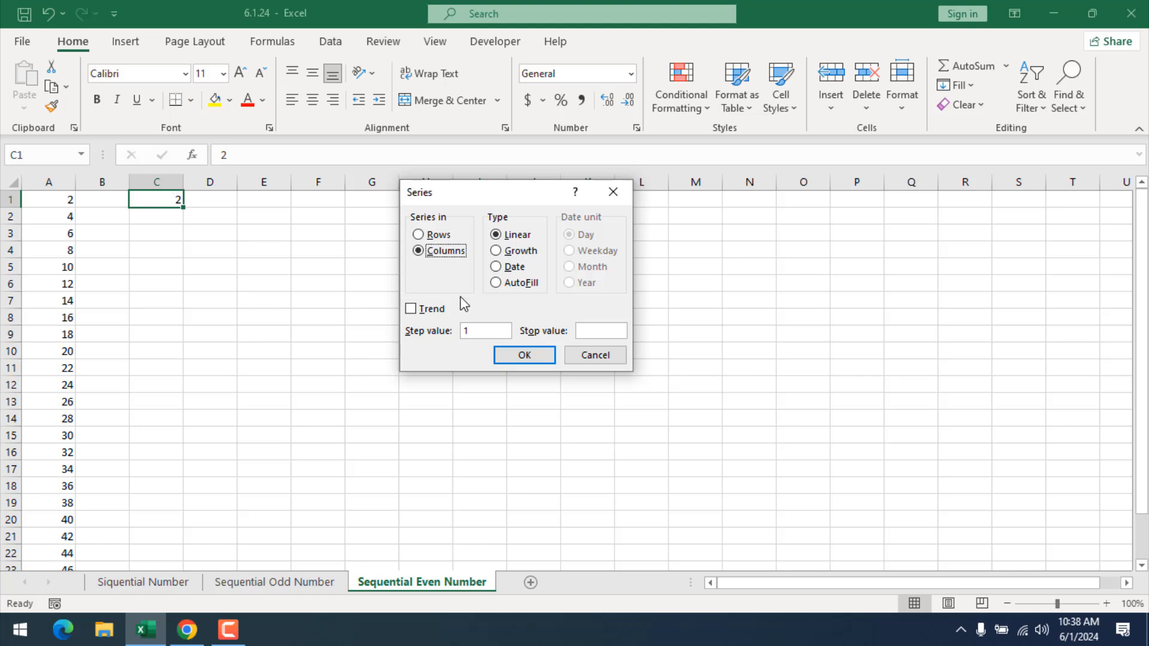
Fill a linear column series with step 2 and stop value 50 into column C.
click(495, 234)
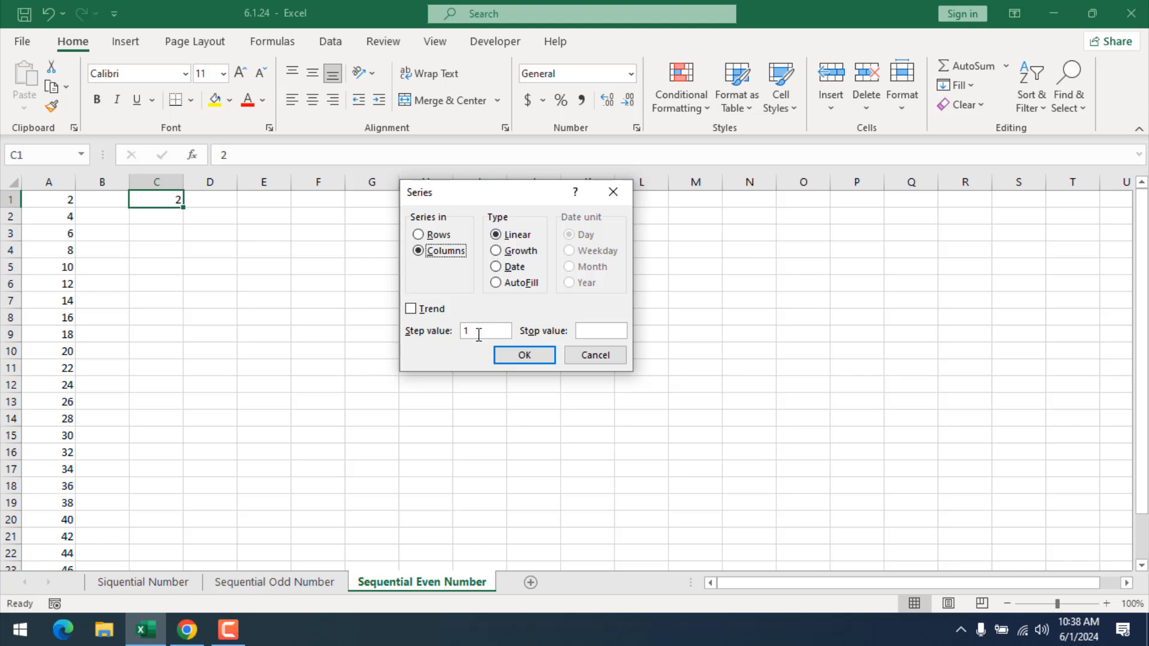
text(2)
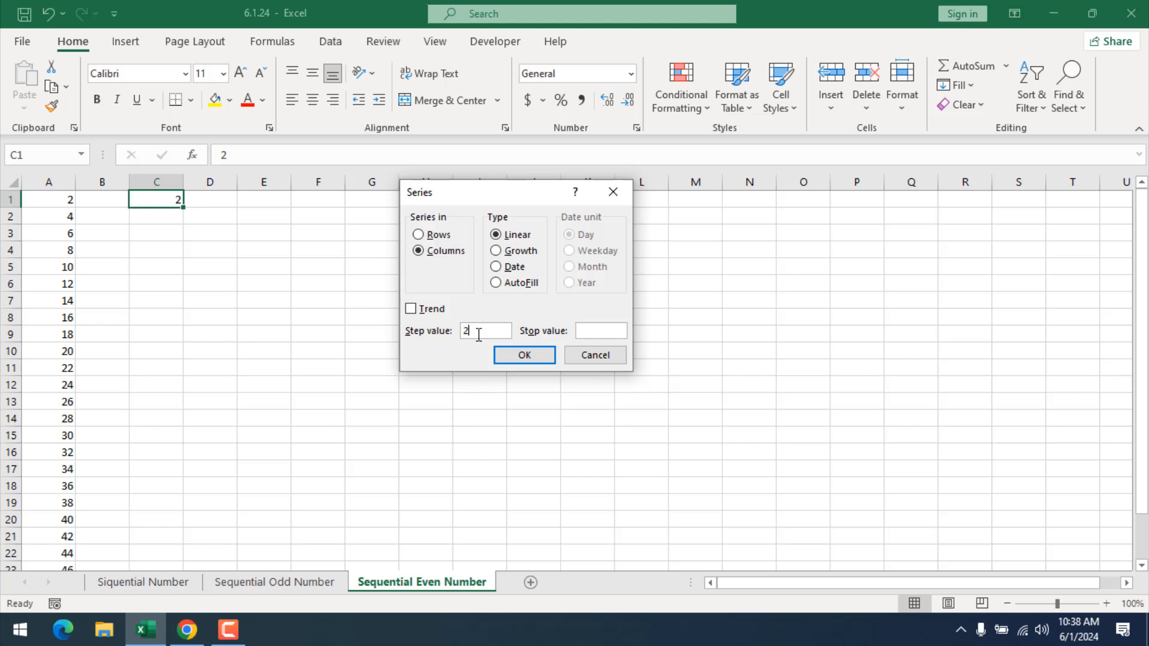
mouse_move(169, 213)
text(50)
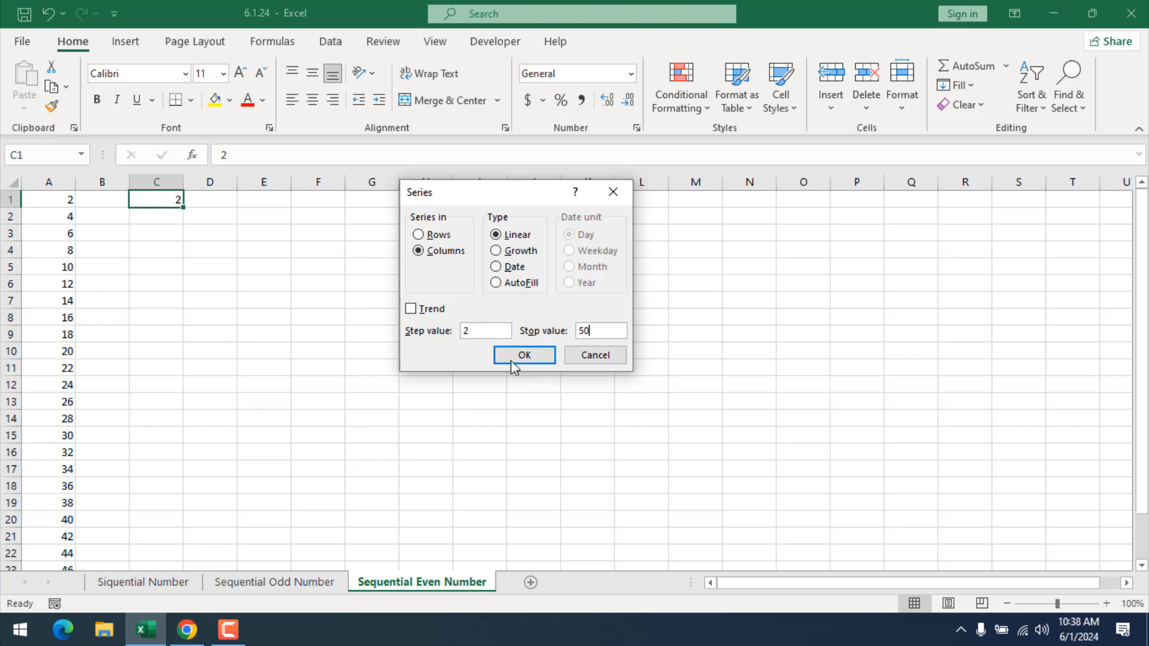
click(523, 356)
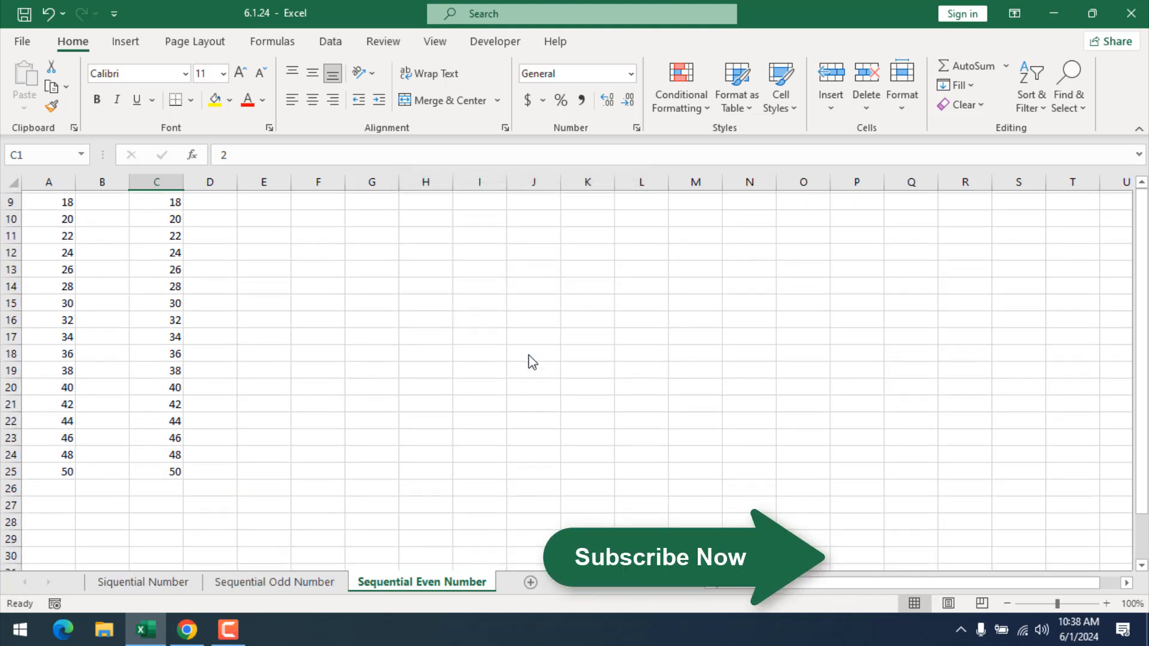
scroll(down, 3)
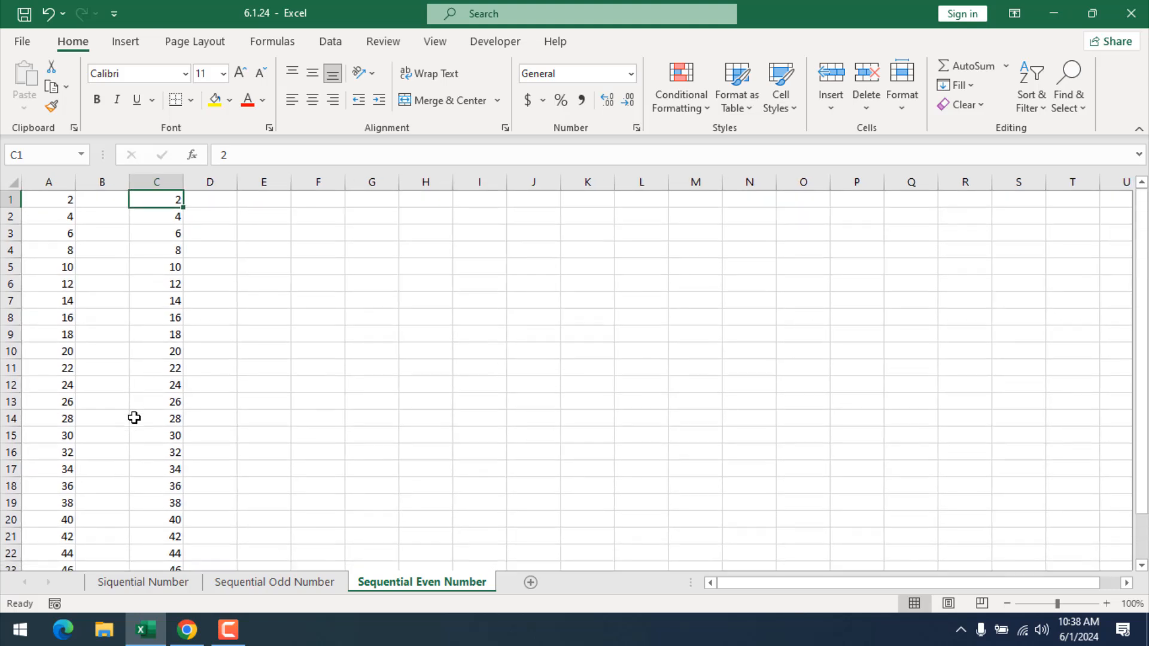
mouse_move(159, 212)
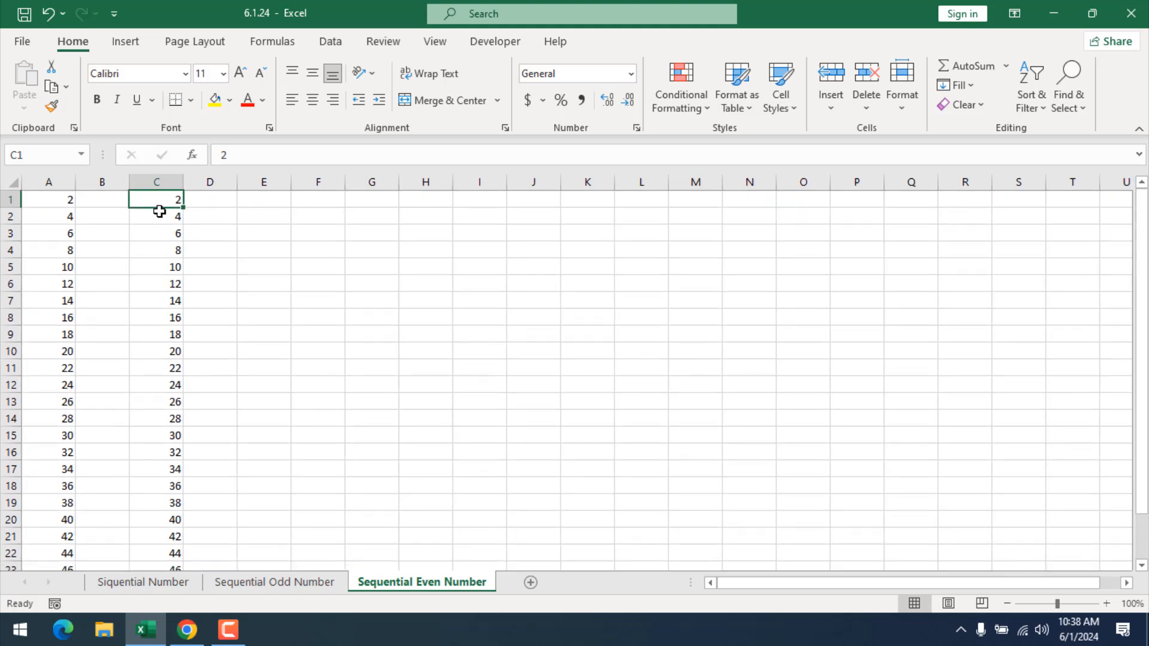
mouse_move(179, 241)
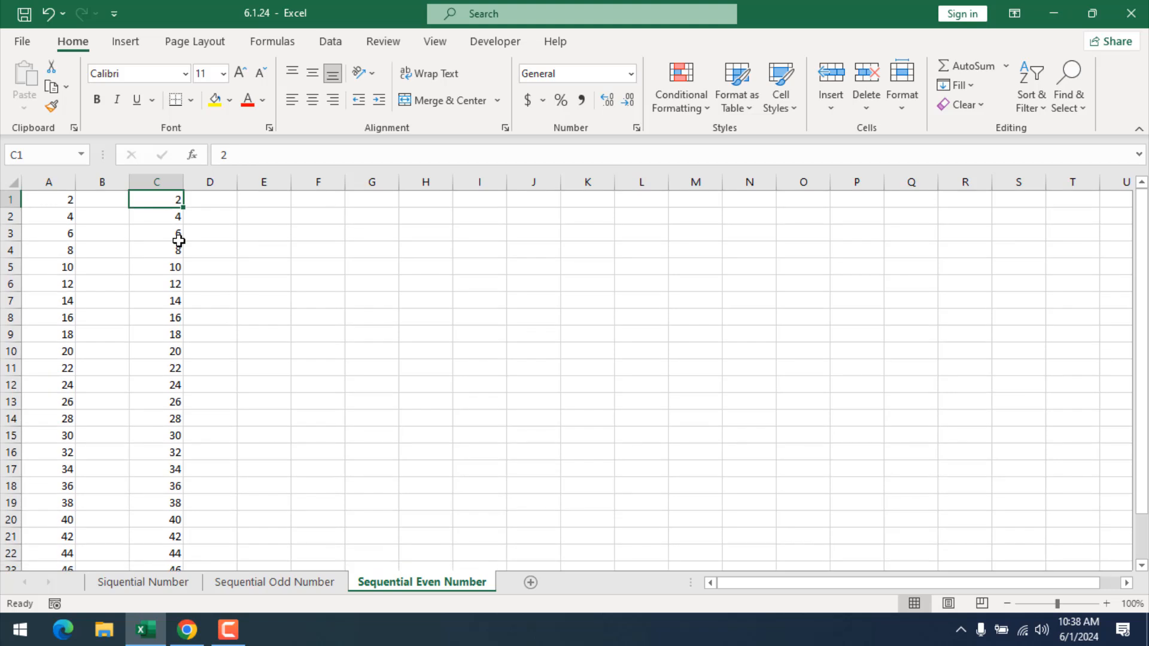
click(155, 233)
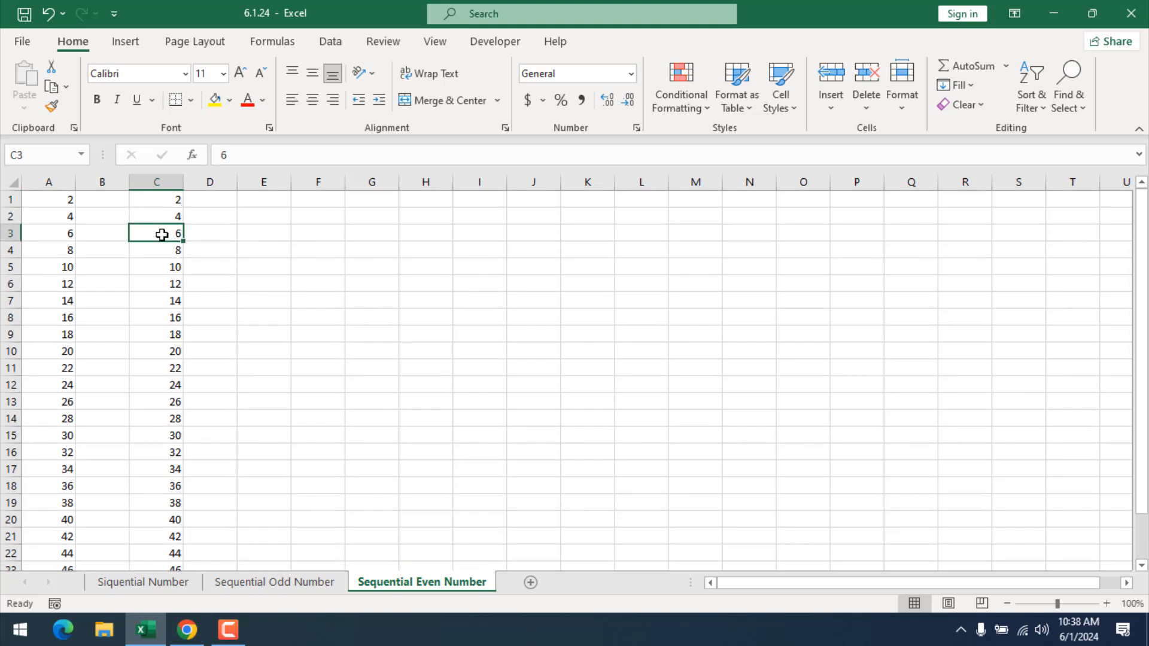